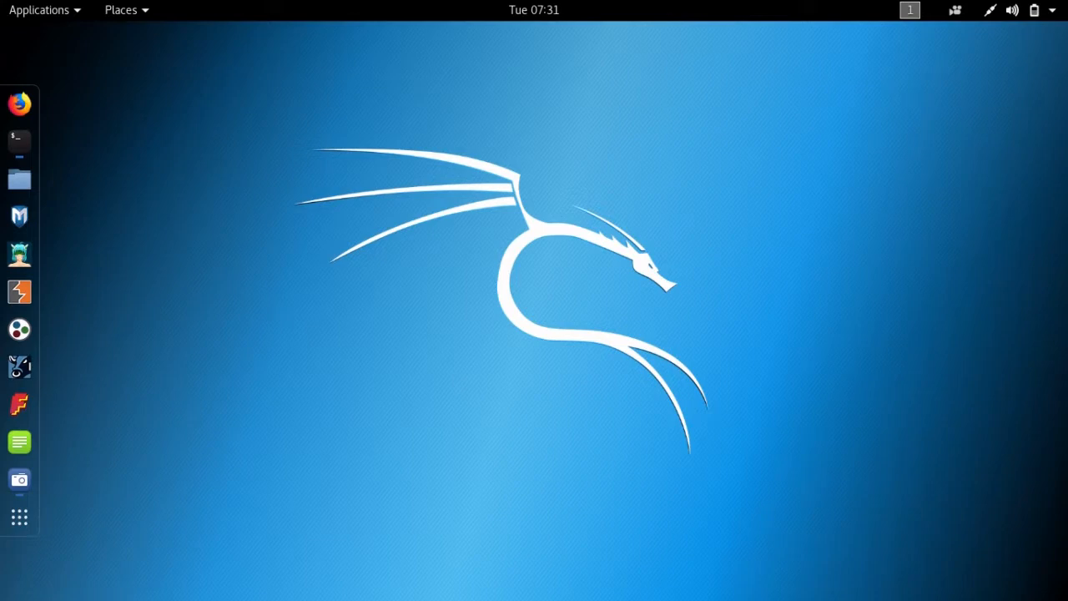
- Show the Applications menu with Kali tool categories and the Favorites list
click(40, 10)
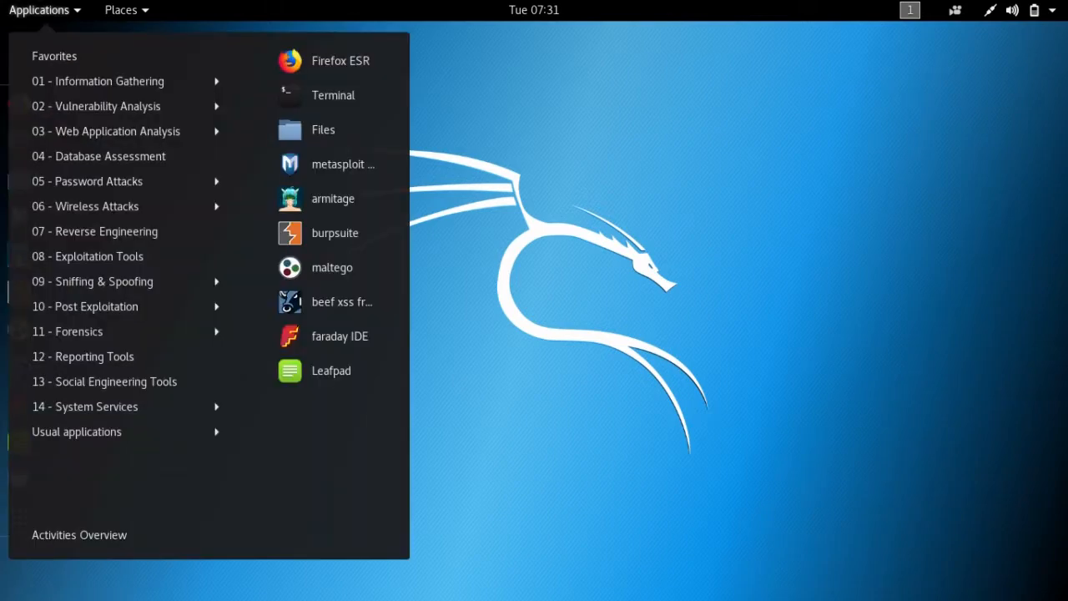